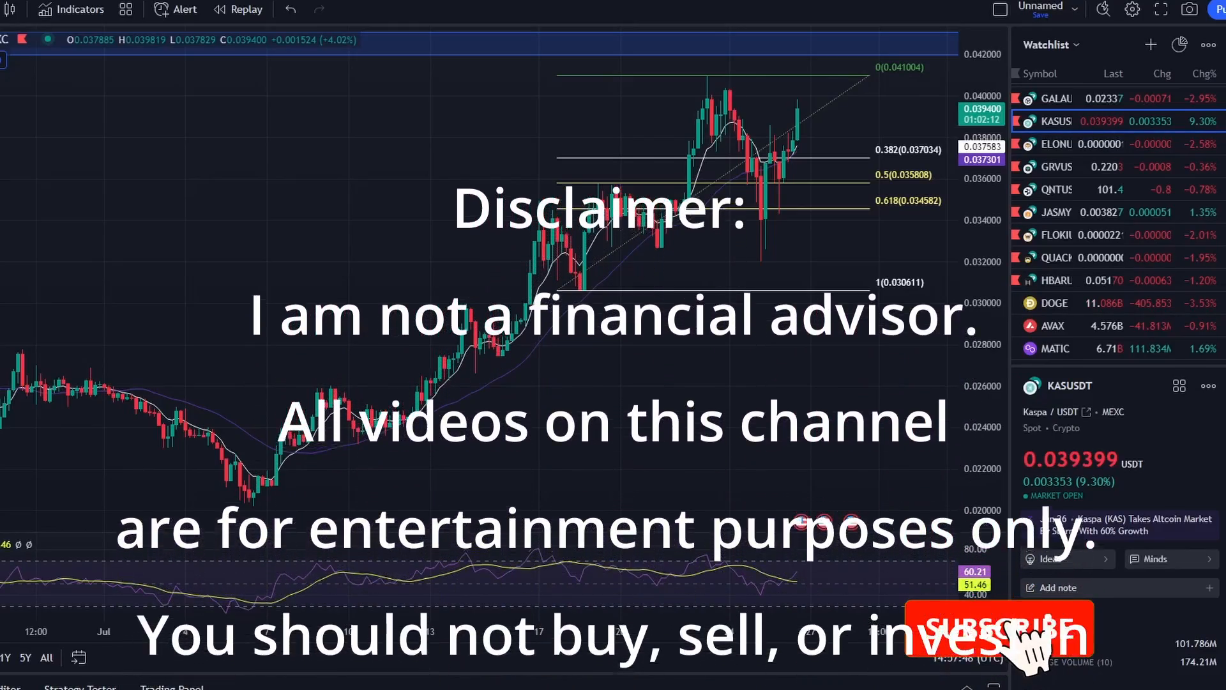
Step: Highlight the peer-distribution point near the top of the Rusty Kaspa update tweet
click(1026, 633)
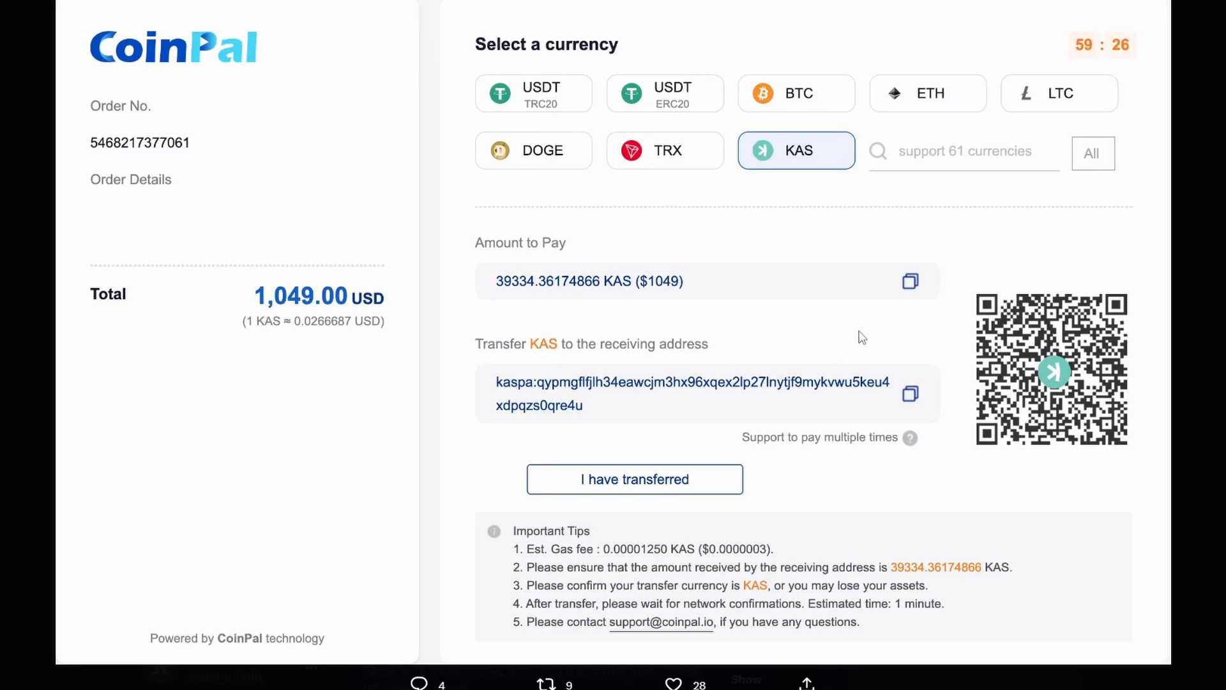
mouse_move(869, 335)
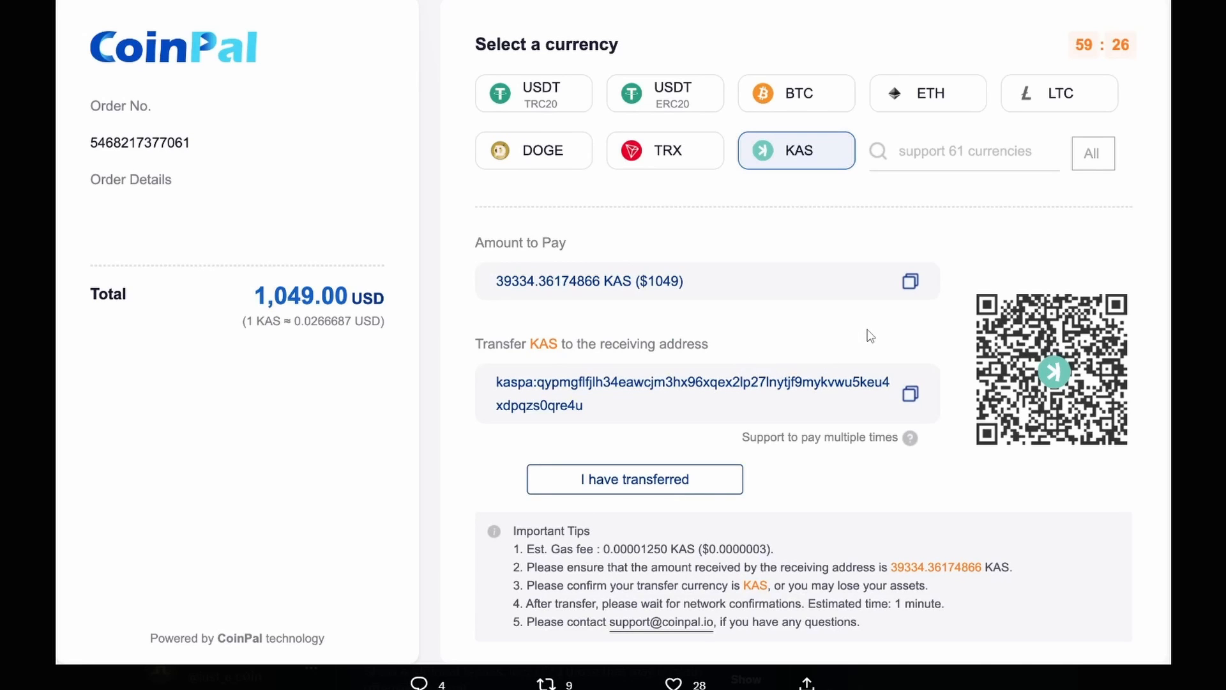
mouse_move(965, 180)
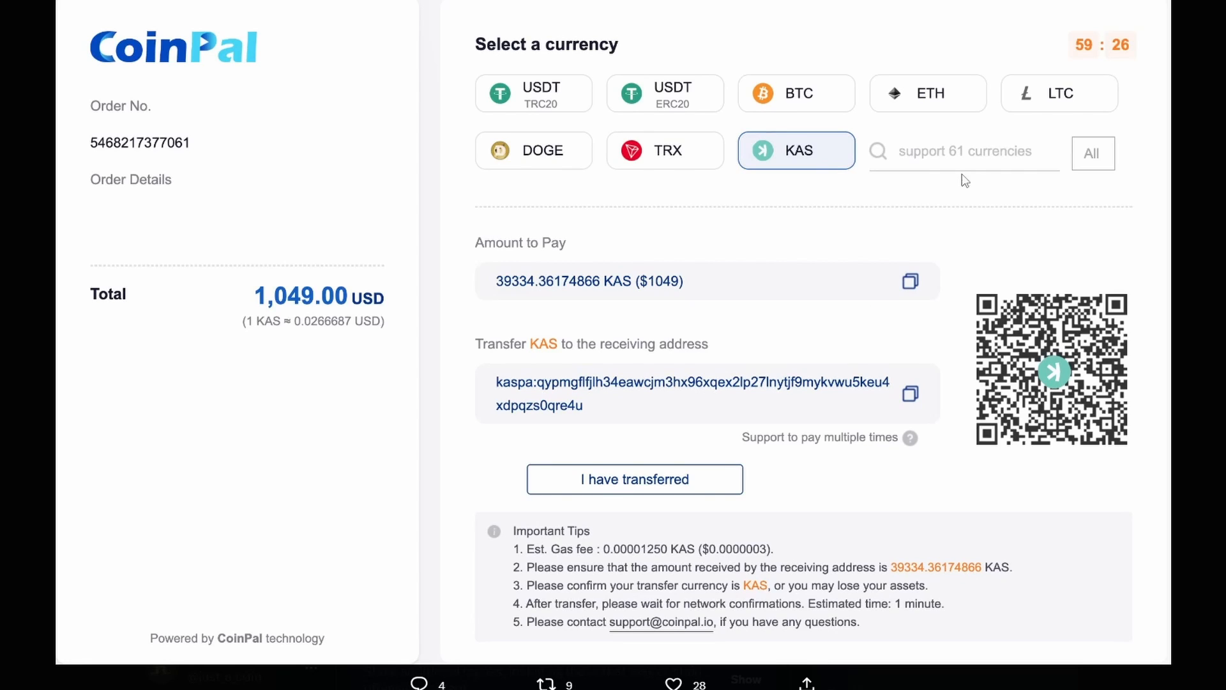
mouse_move(928, 93)
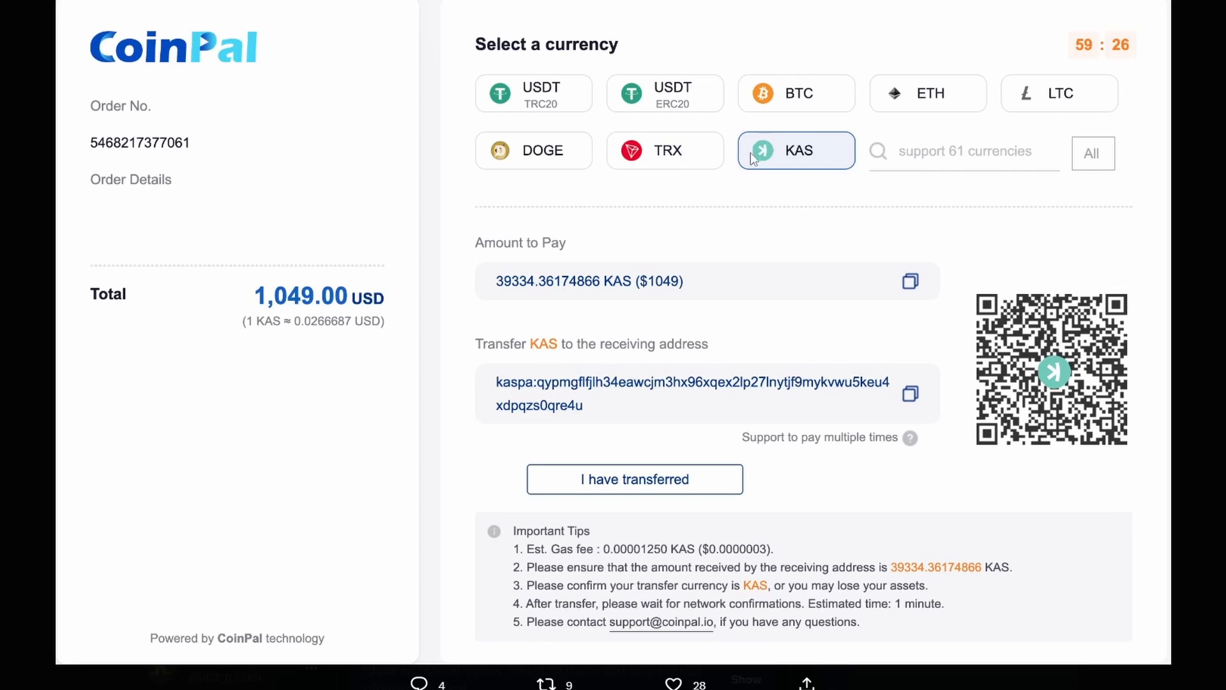
mouse_move(785, 147)
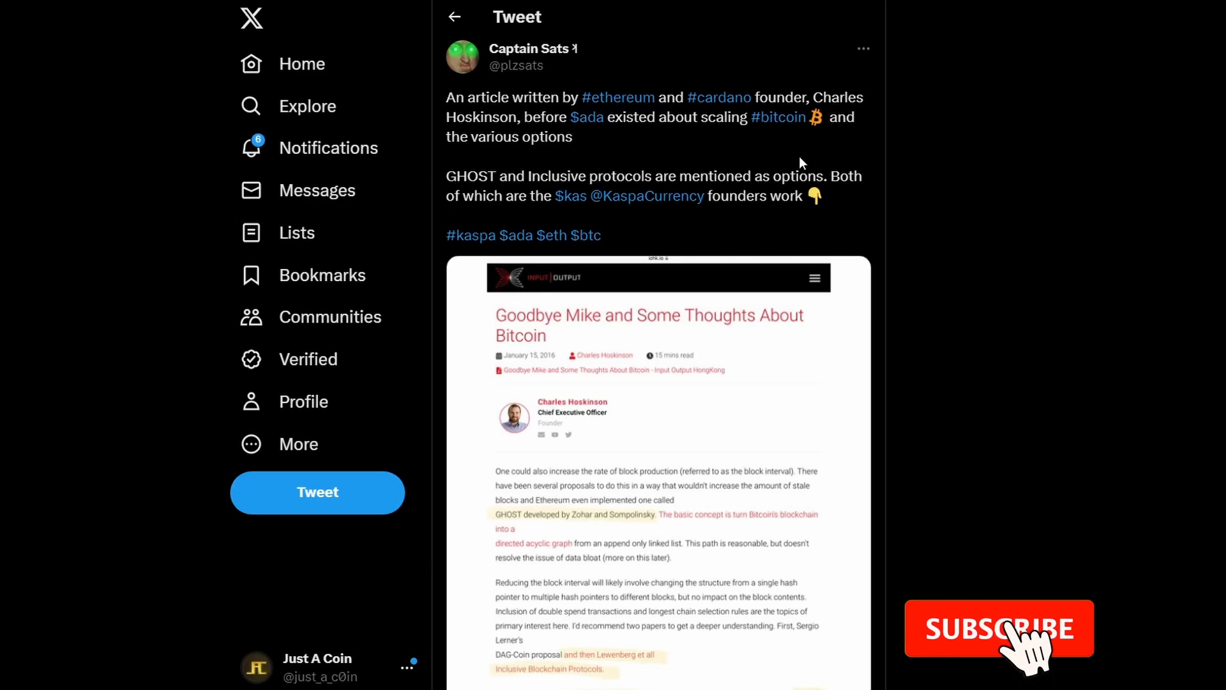
click(999, 628)
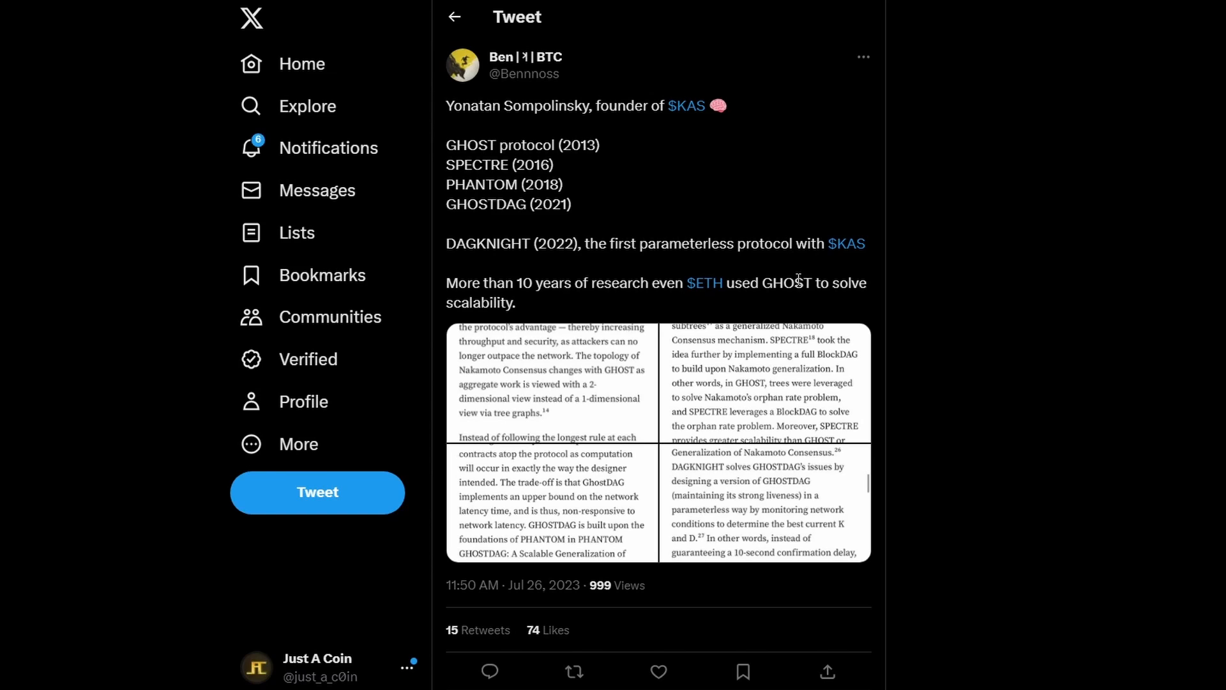
mouse_move(807, 305)
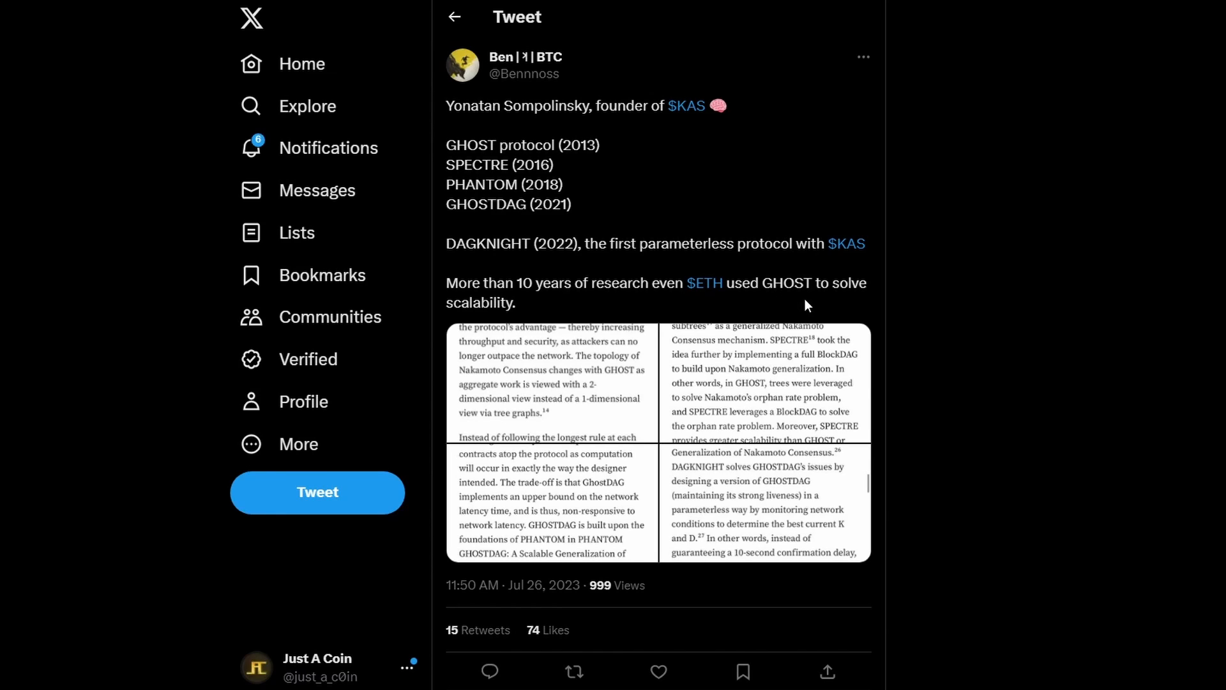
mouse_move(501, 161)
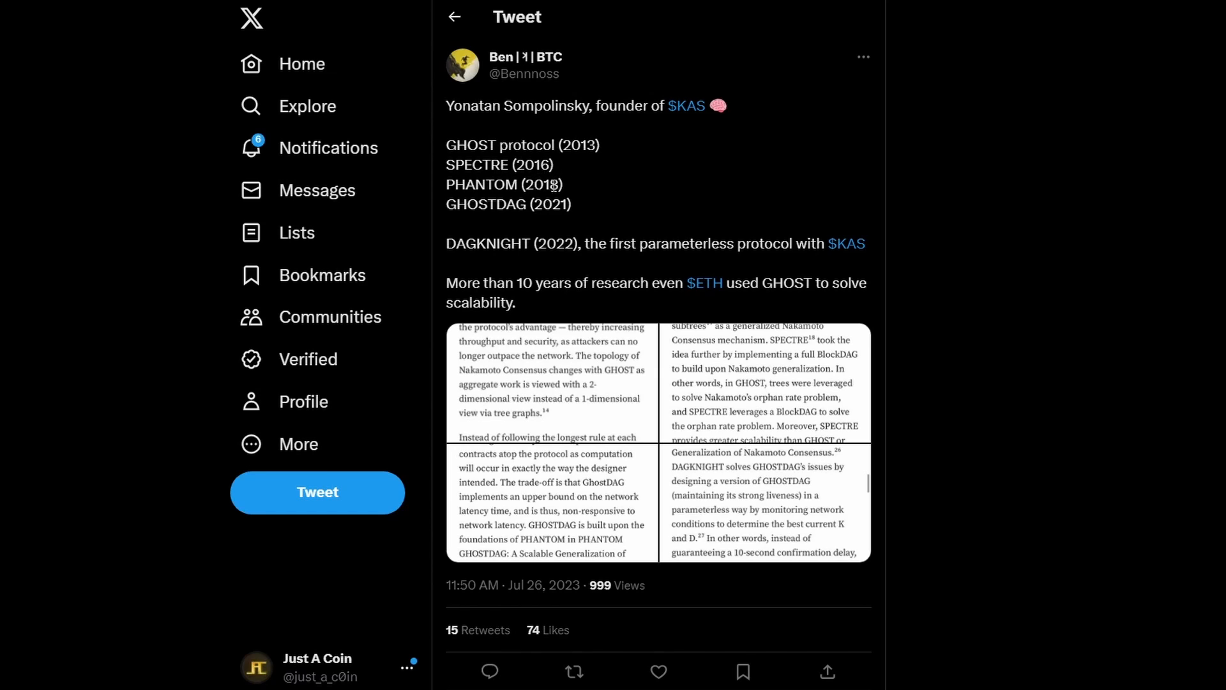
mouse_move(558, 226)
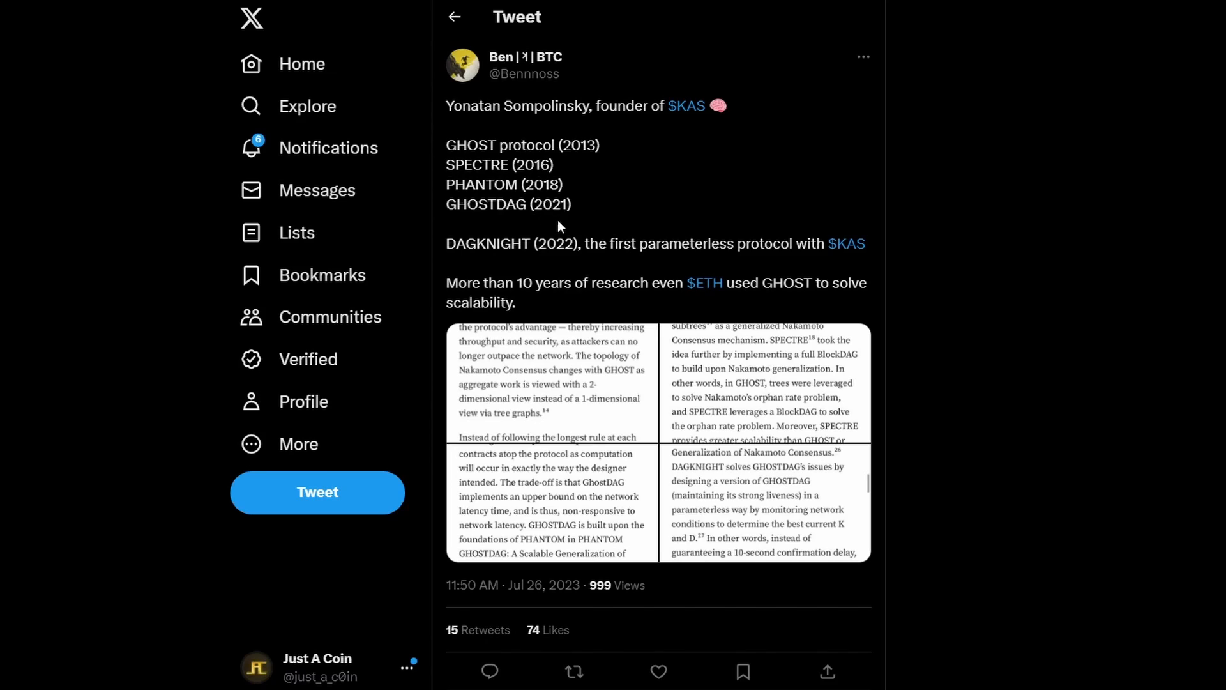
mouse_move(570, 252)
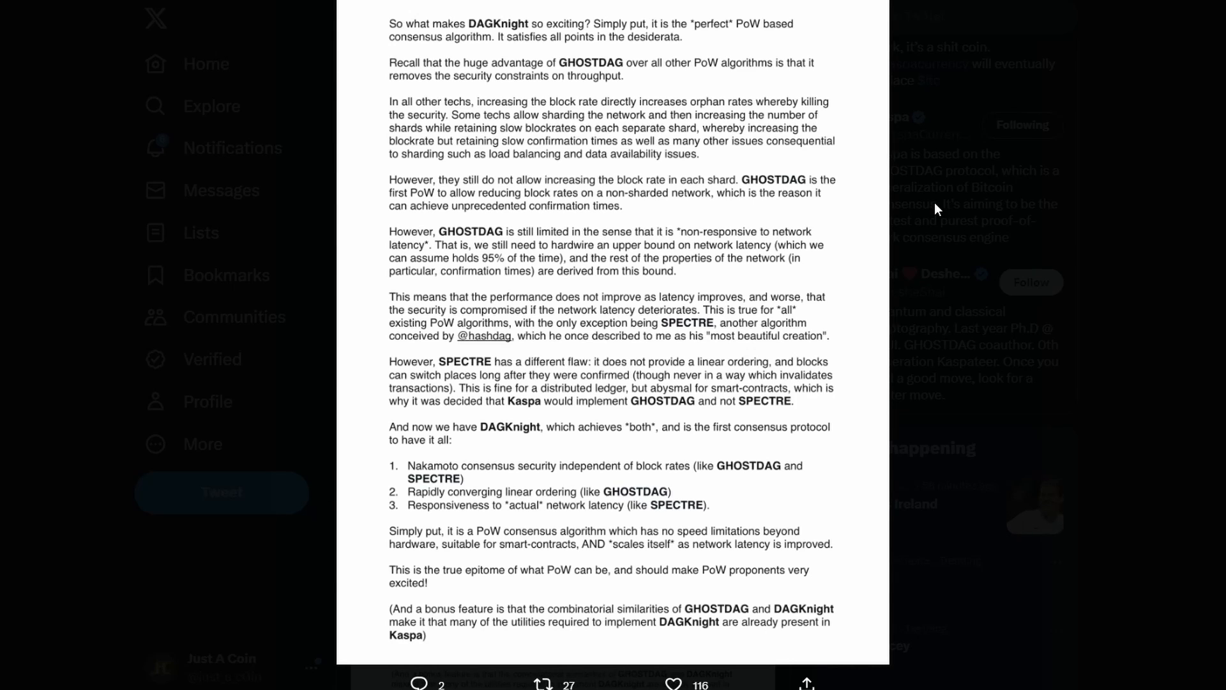
mouse_move(929, 207)
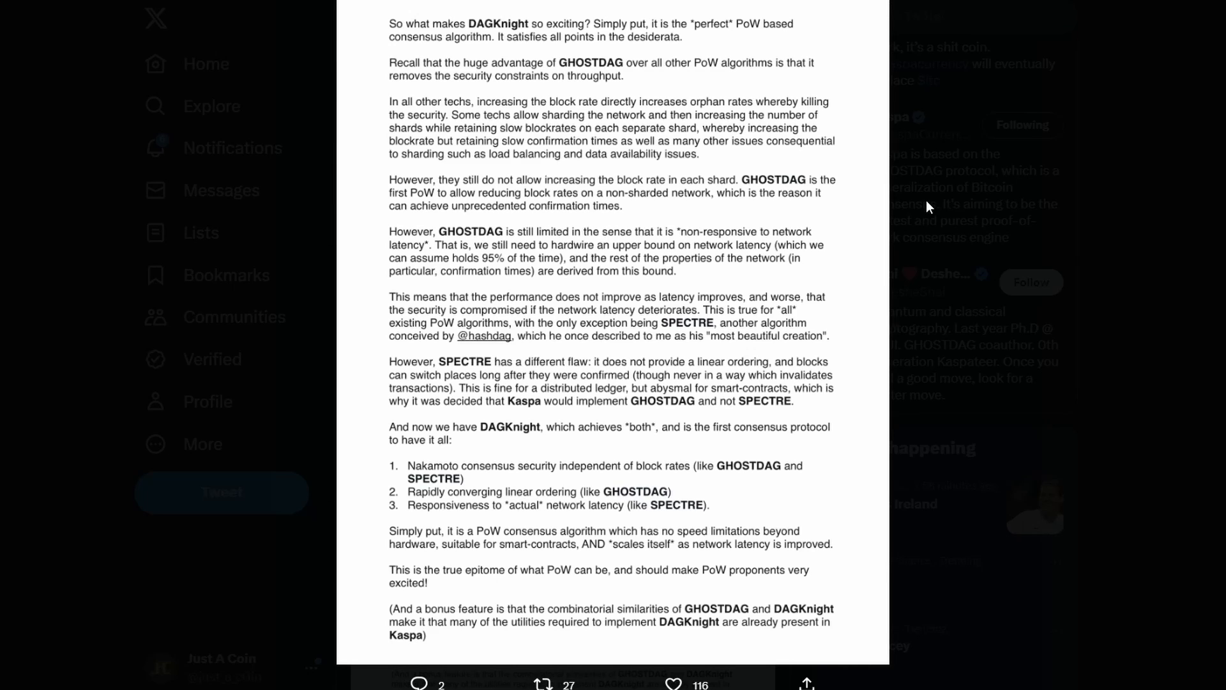
mouse_move(778, 249)
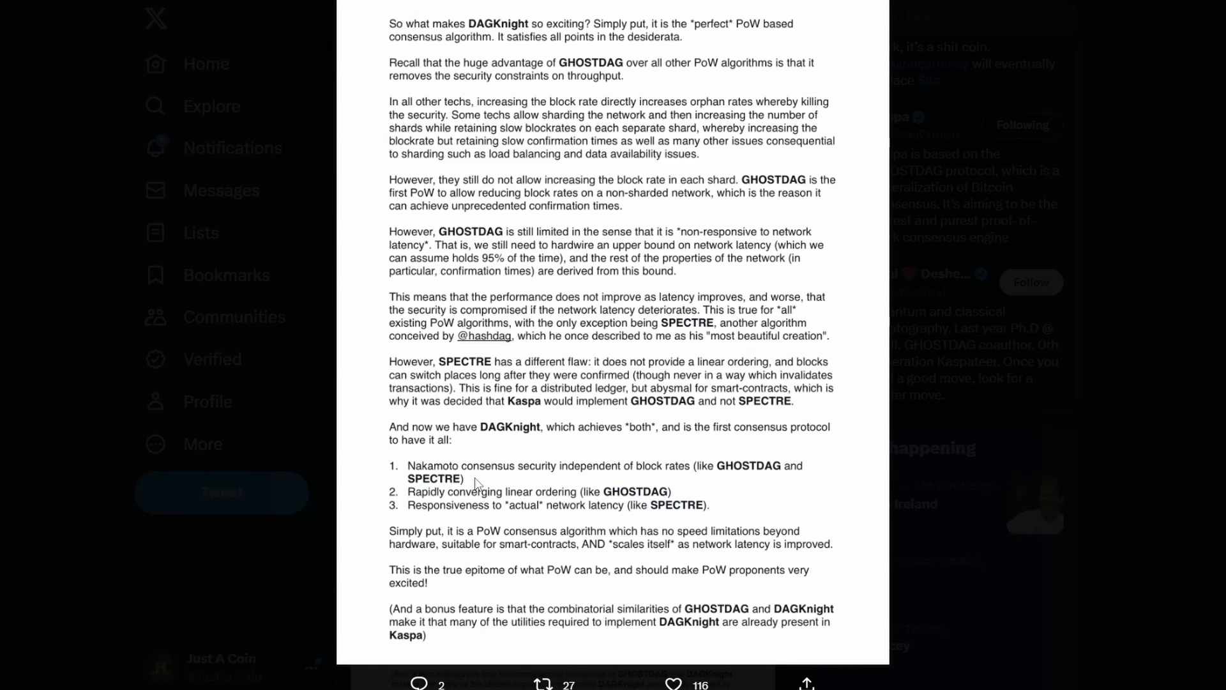
mouse_move(531, 489)
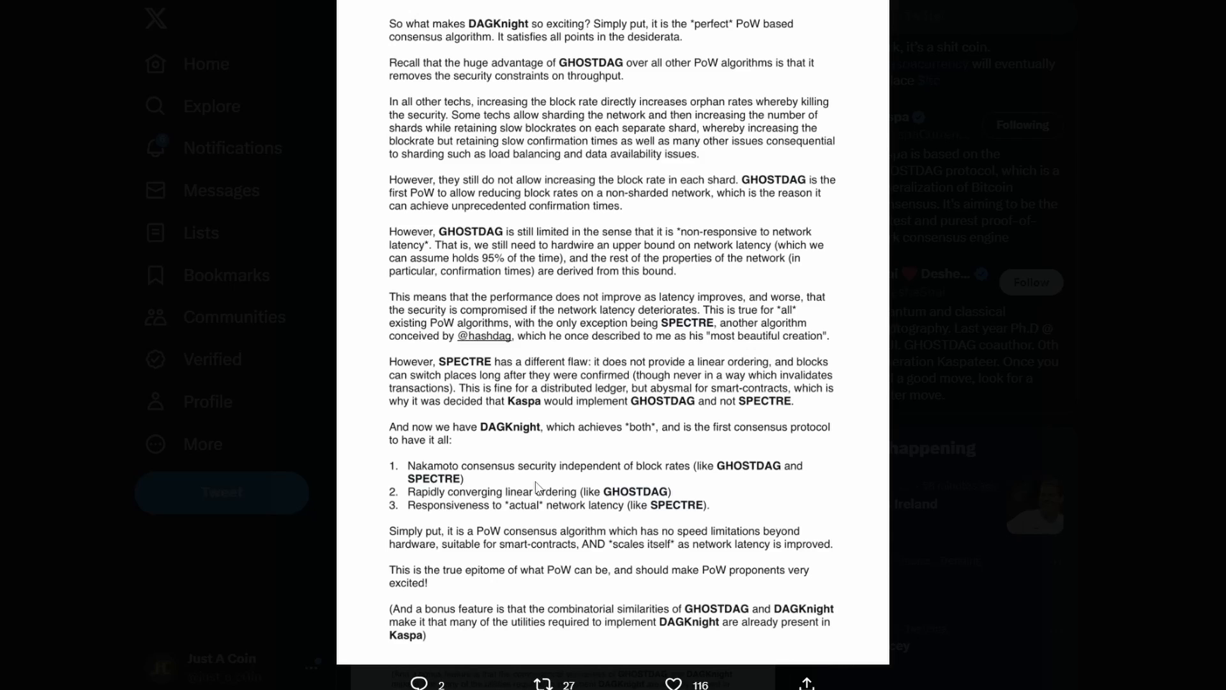
mouse_move(586, 477)
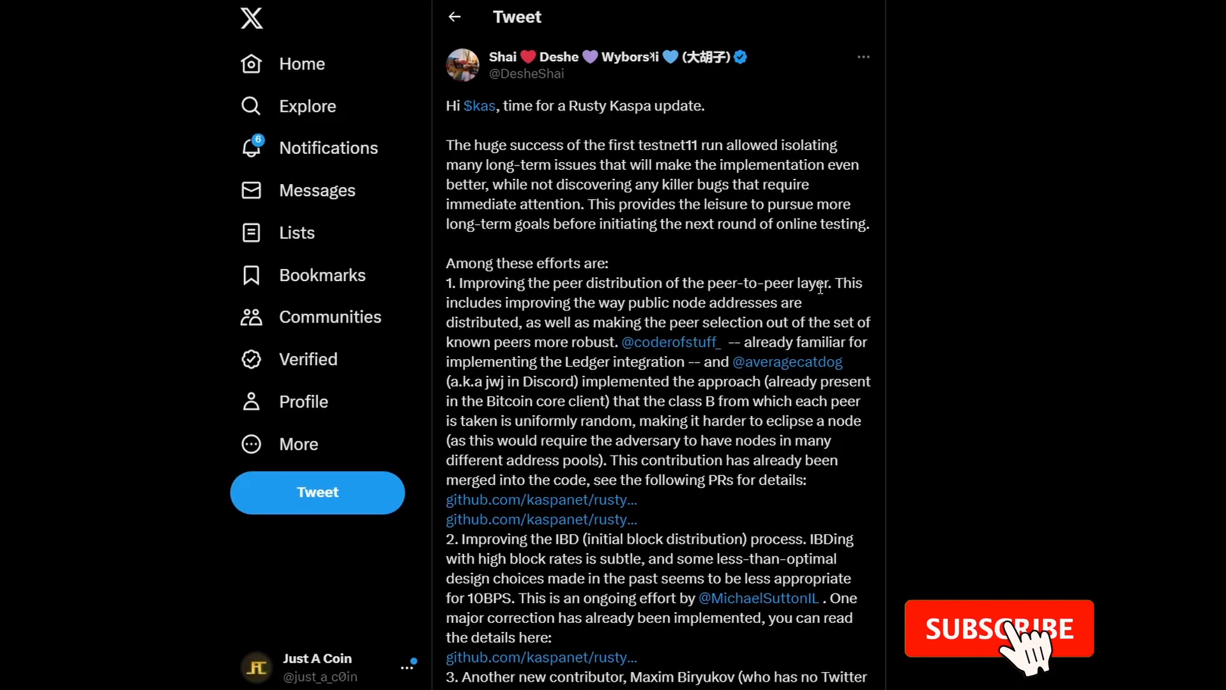
drag(460, 283, 615, 342)
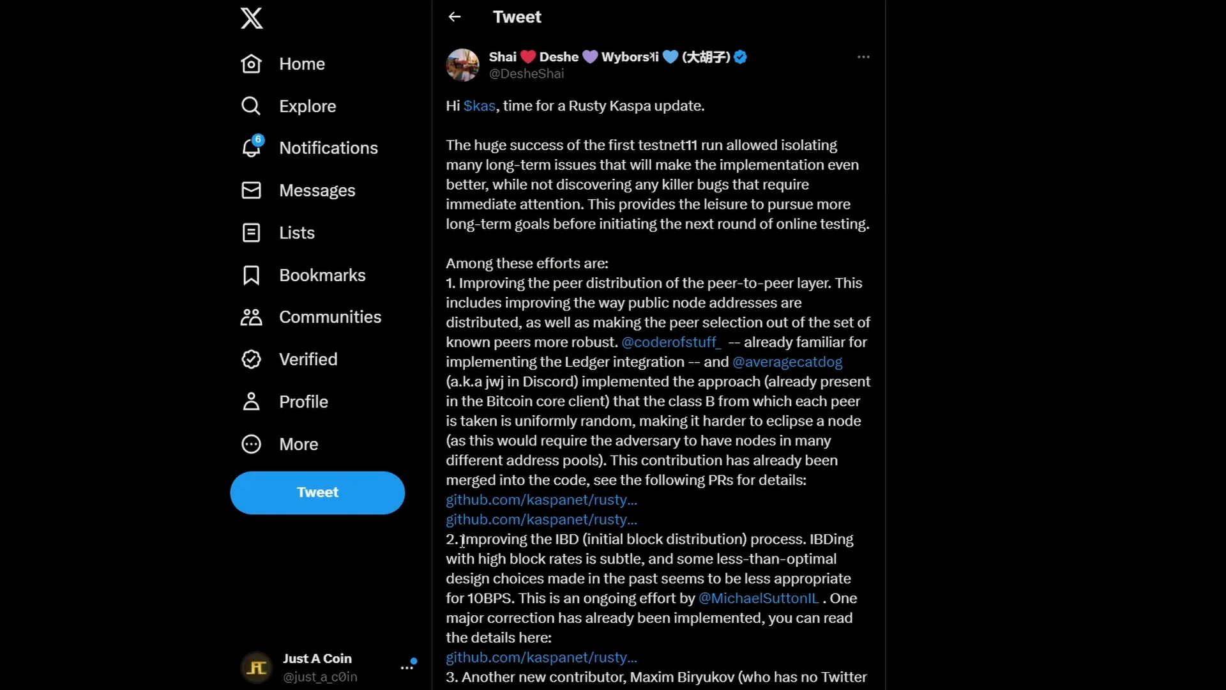
Step: Highlight the 'Improving the IBD (initial block distribution) process' sentence and continue down the tweet
drag(461, 539, 592, 539)
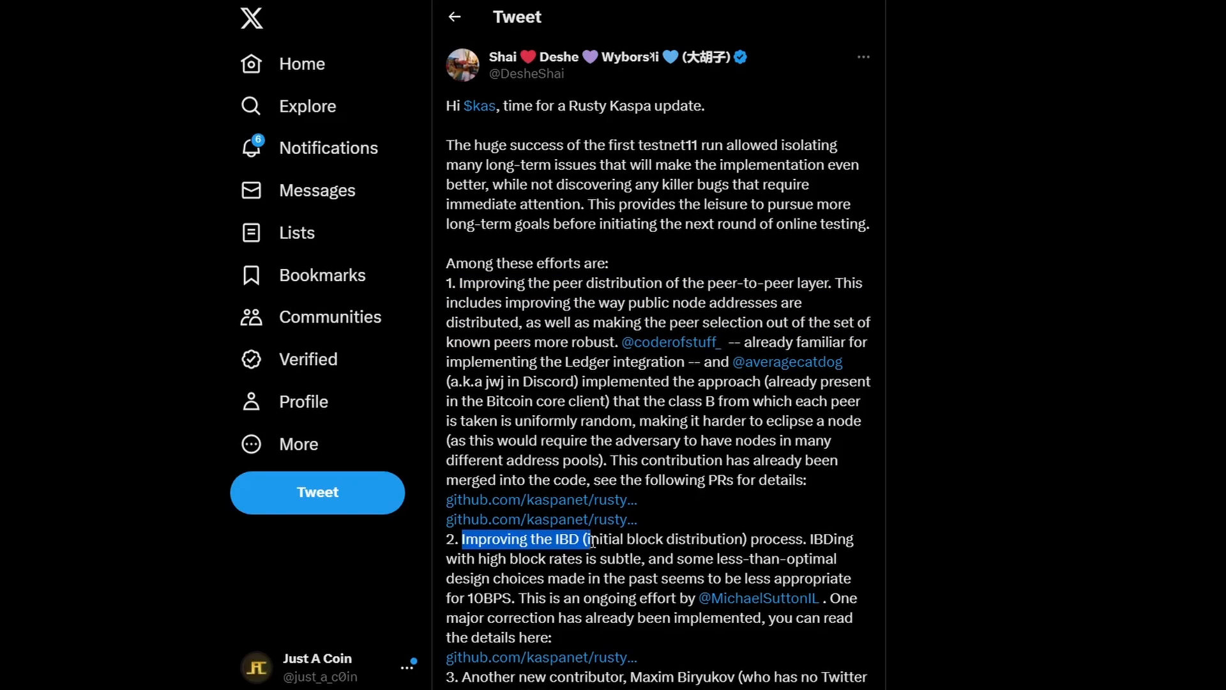
drag(594, 539, 795, 539)
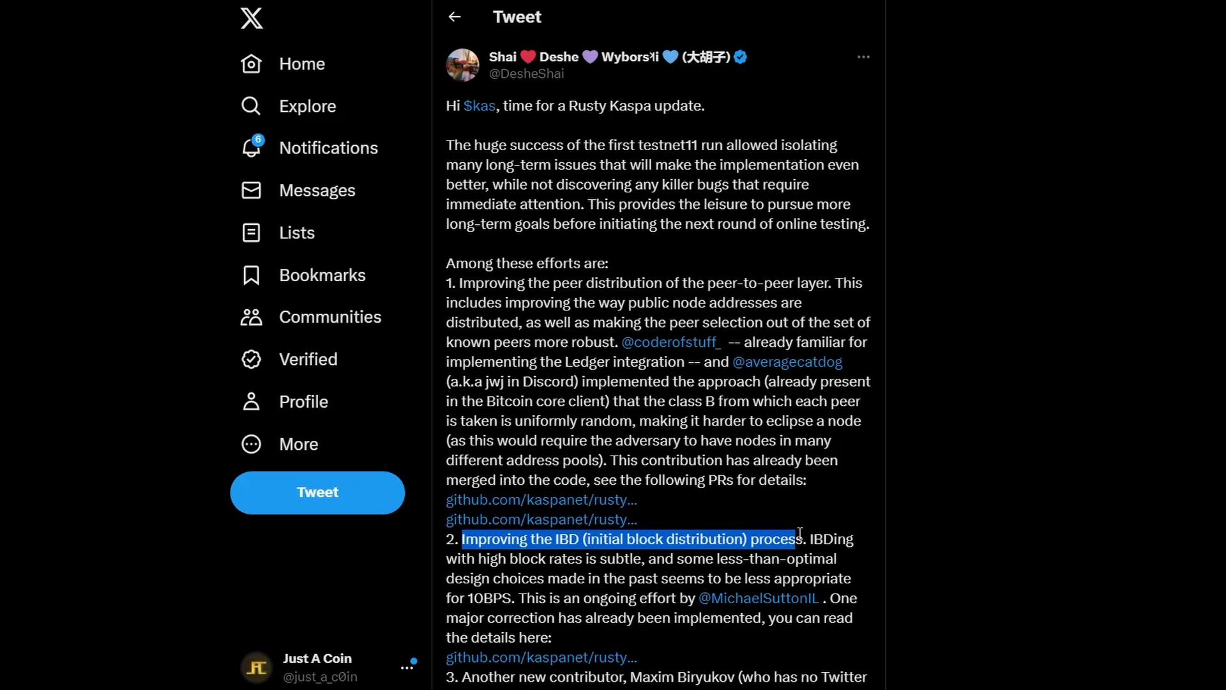
scroll(down, 3)
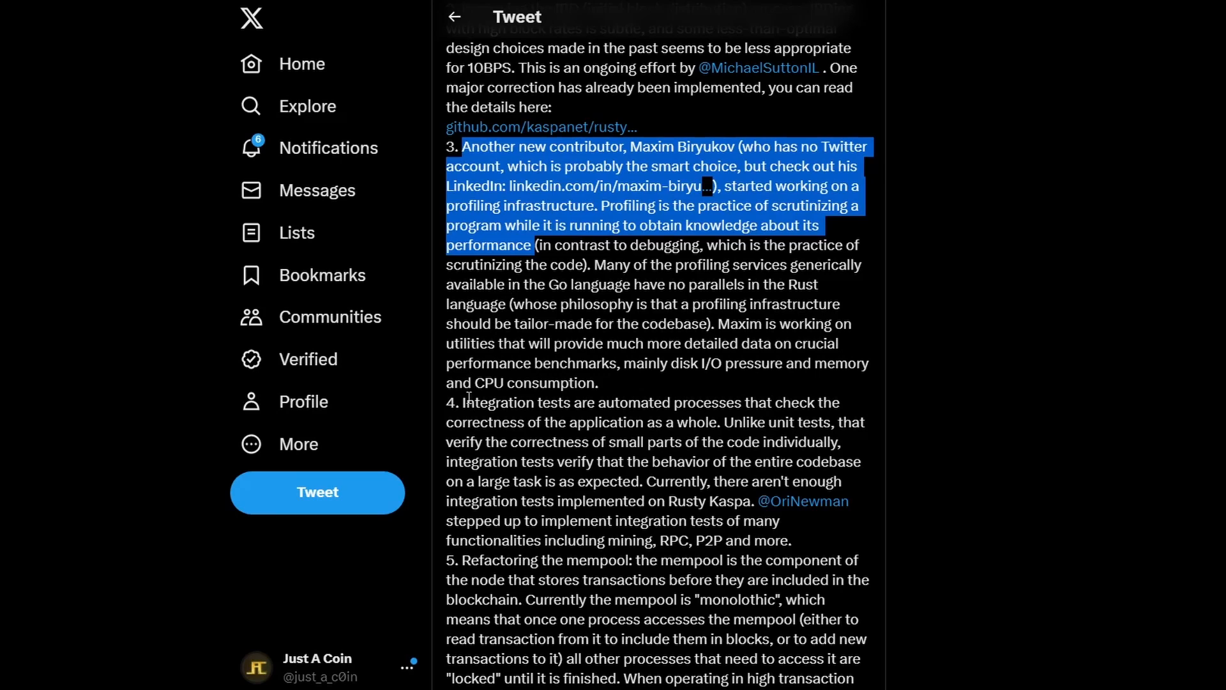
Step: Highlight the integration-tests note and the KNG wallet sentence, then leave the tweet for the Kaspa address-count chart
drag(447, 520, 660, 539)
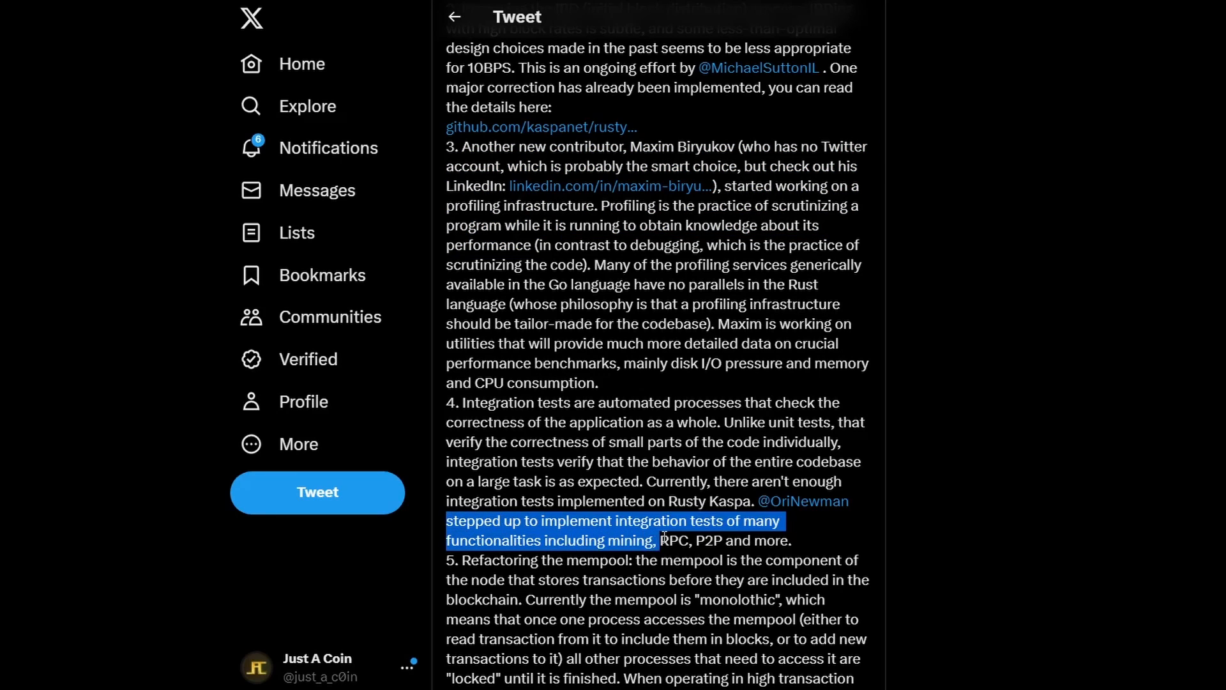
scroll(down, 3)
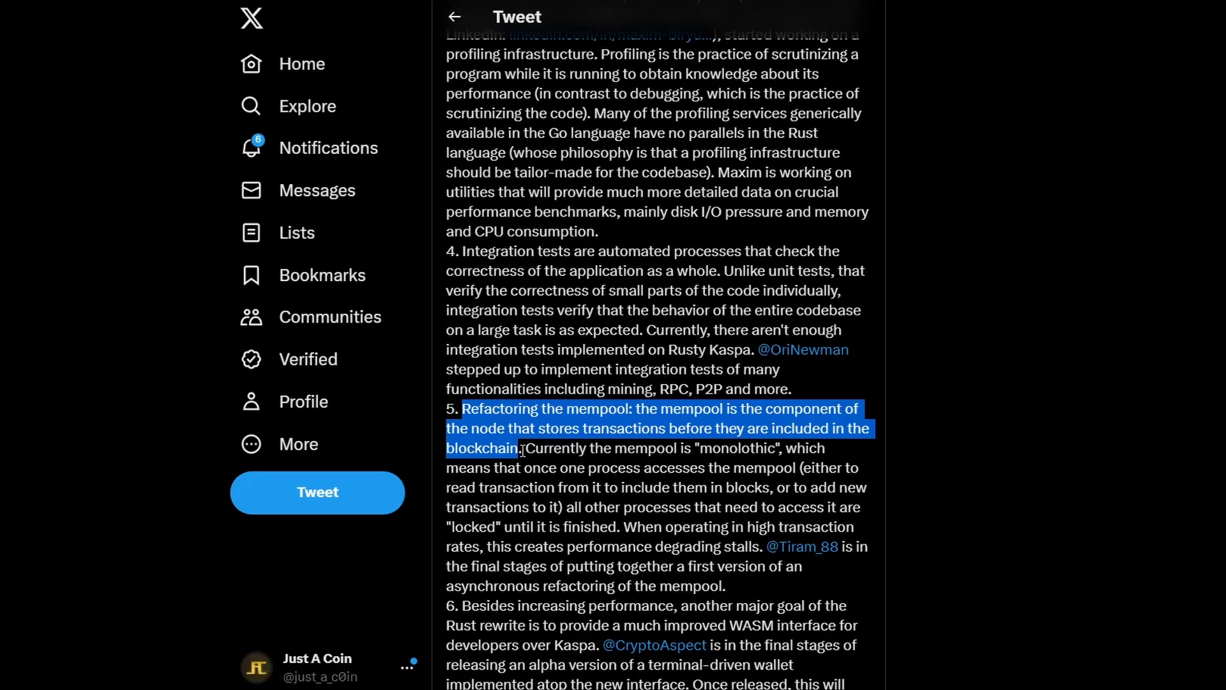
scroll(down, 3)
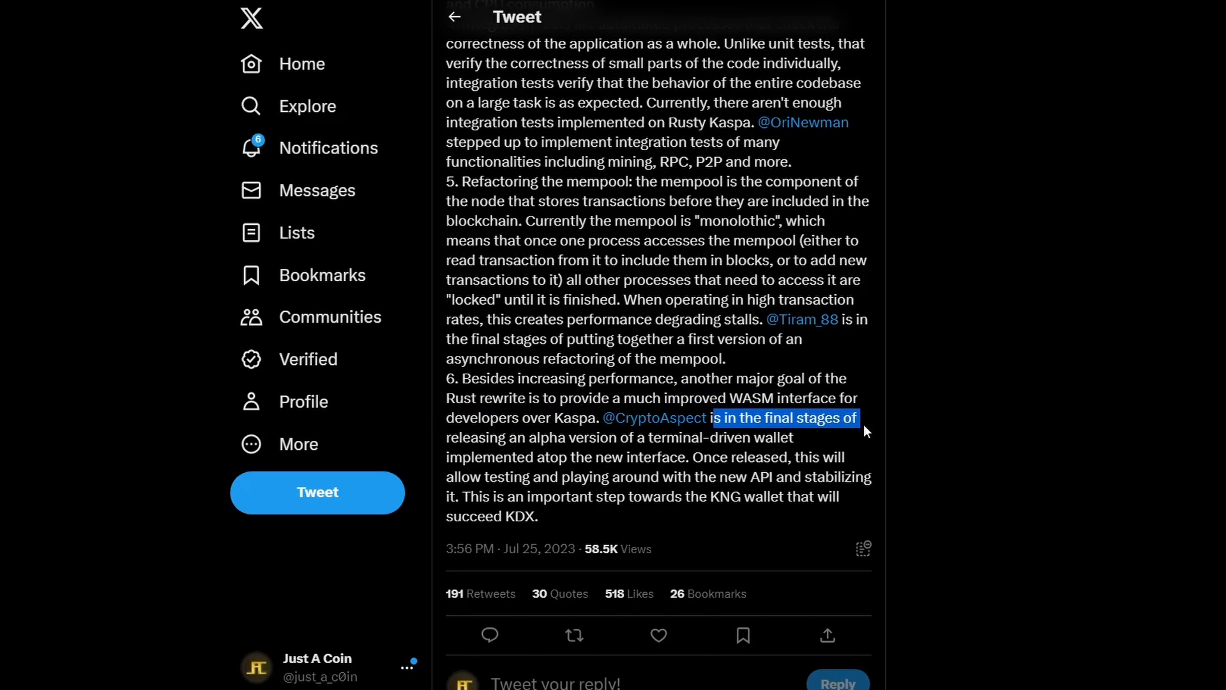
drag(859, 426, 616, 438)
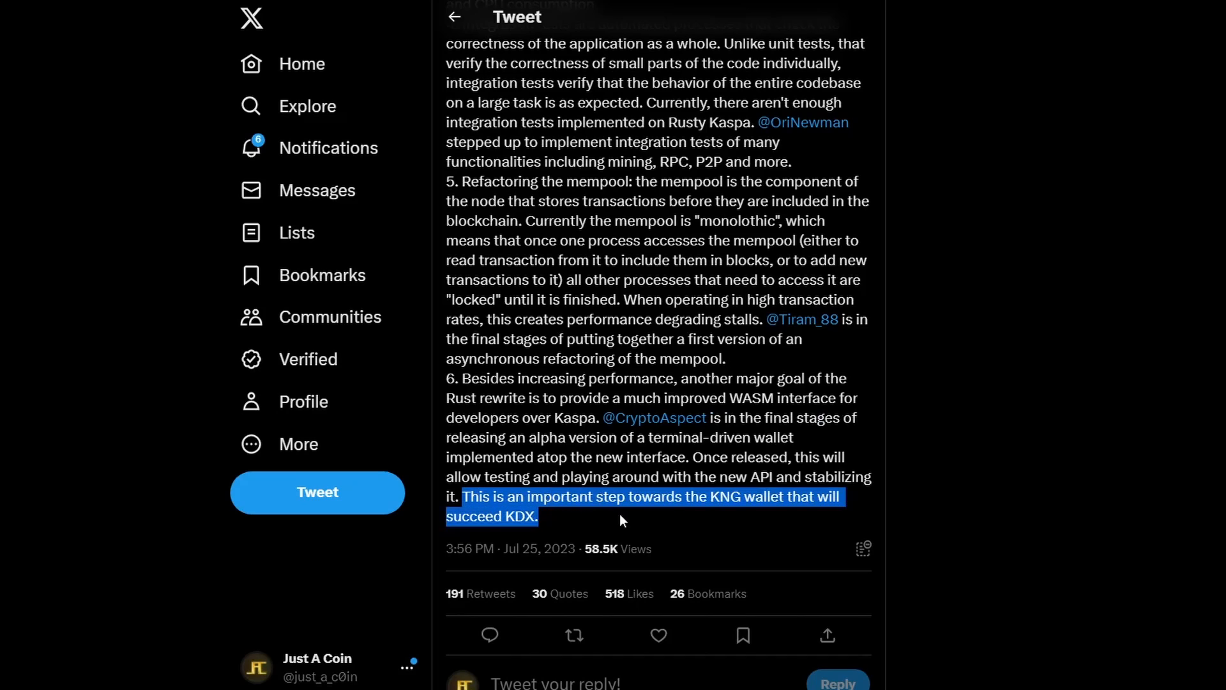
mouse_move(712, 530)
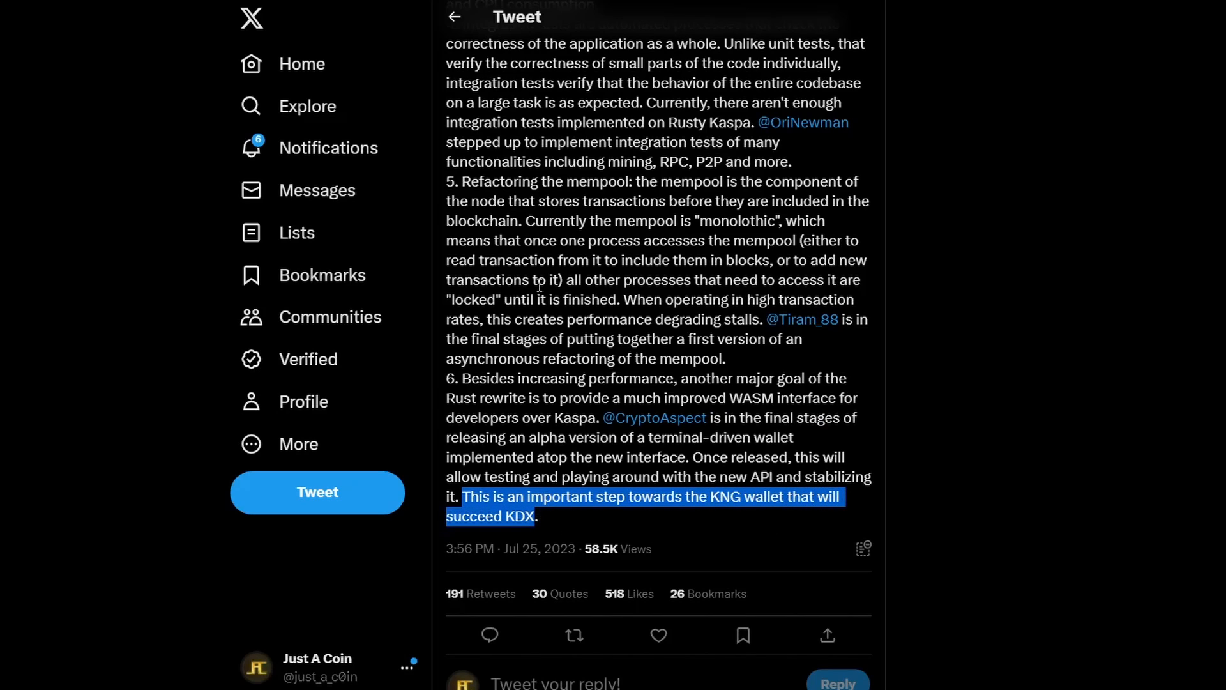
click(454, 16)
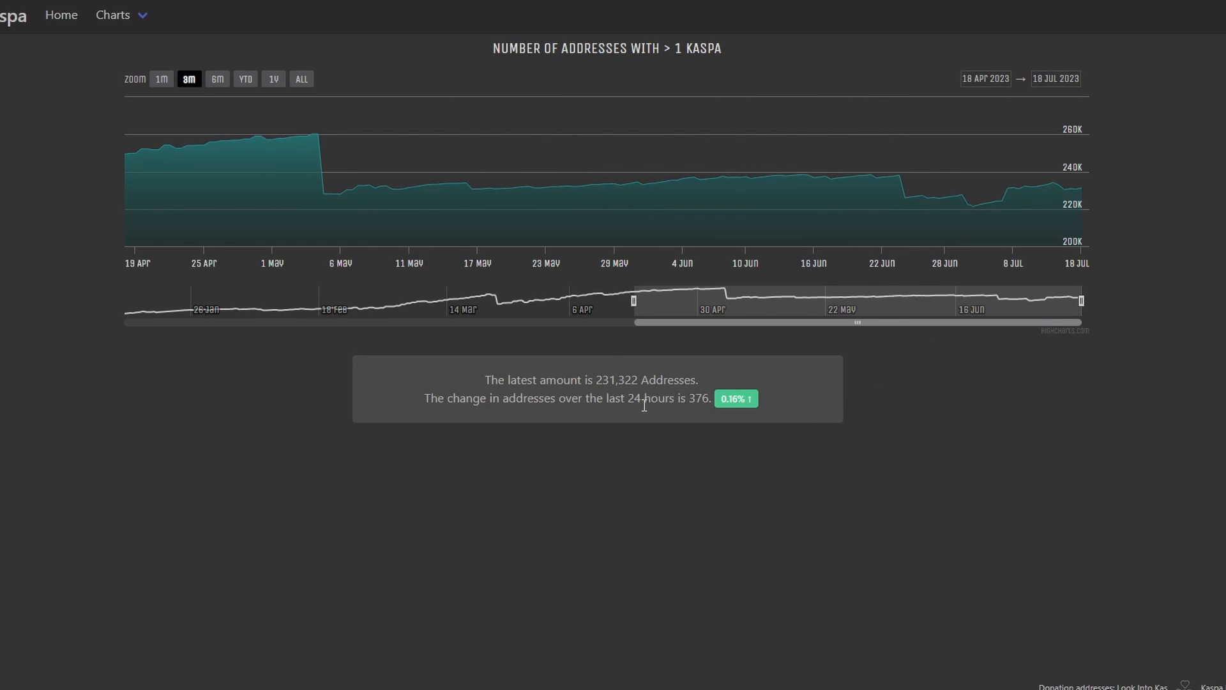
mouse_move(635, 374)
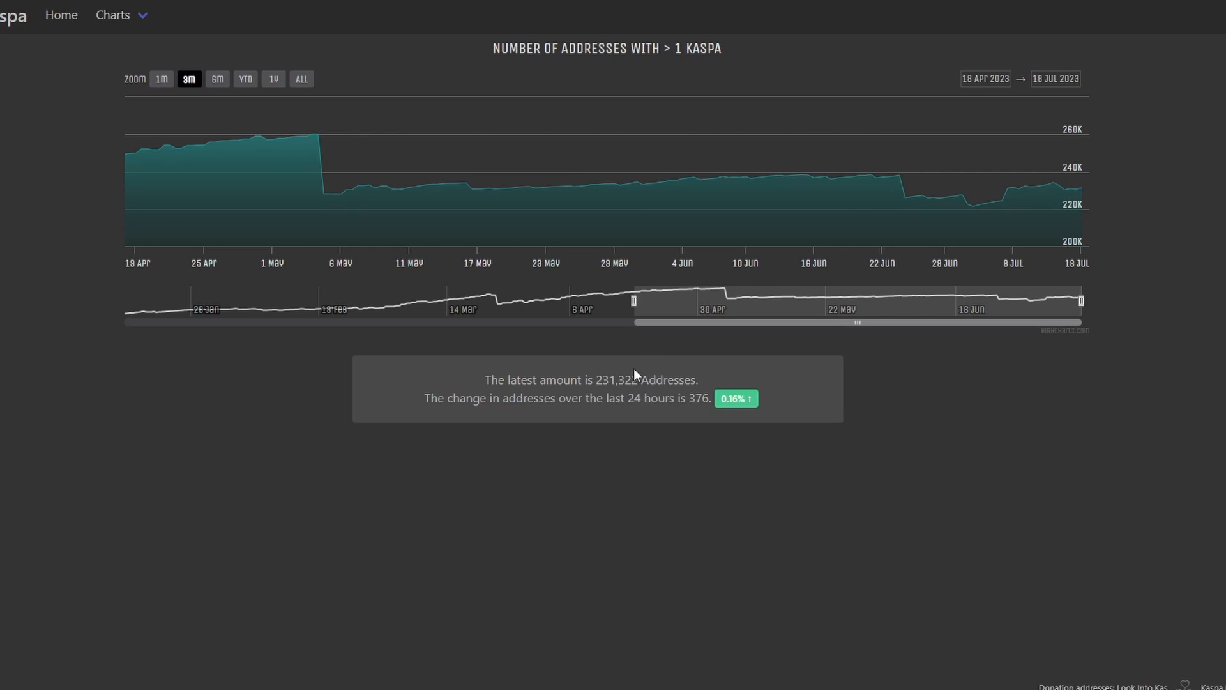
mouse_move(817, 360)
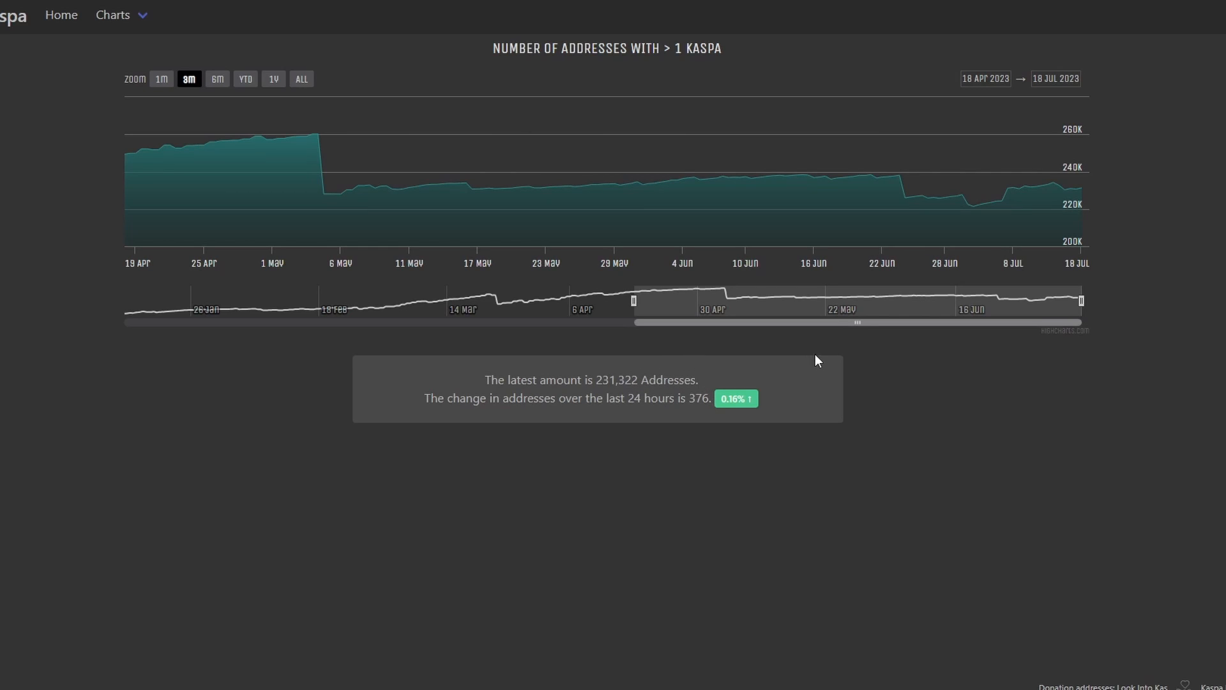
mouse_move(318, 142)
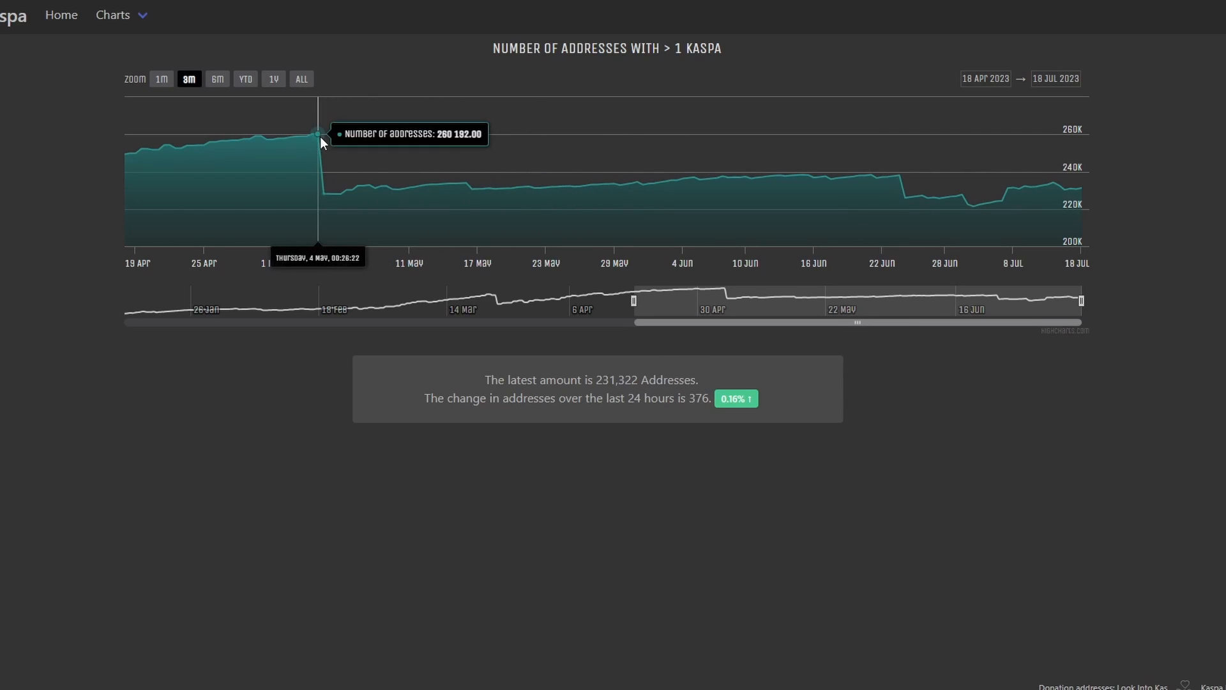
mouse_move(321, 147)
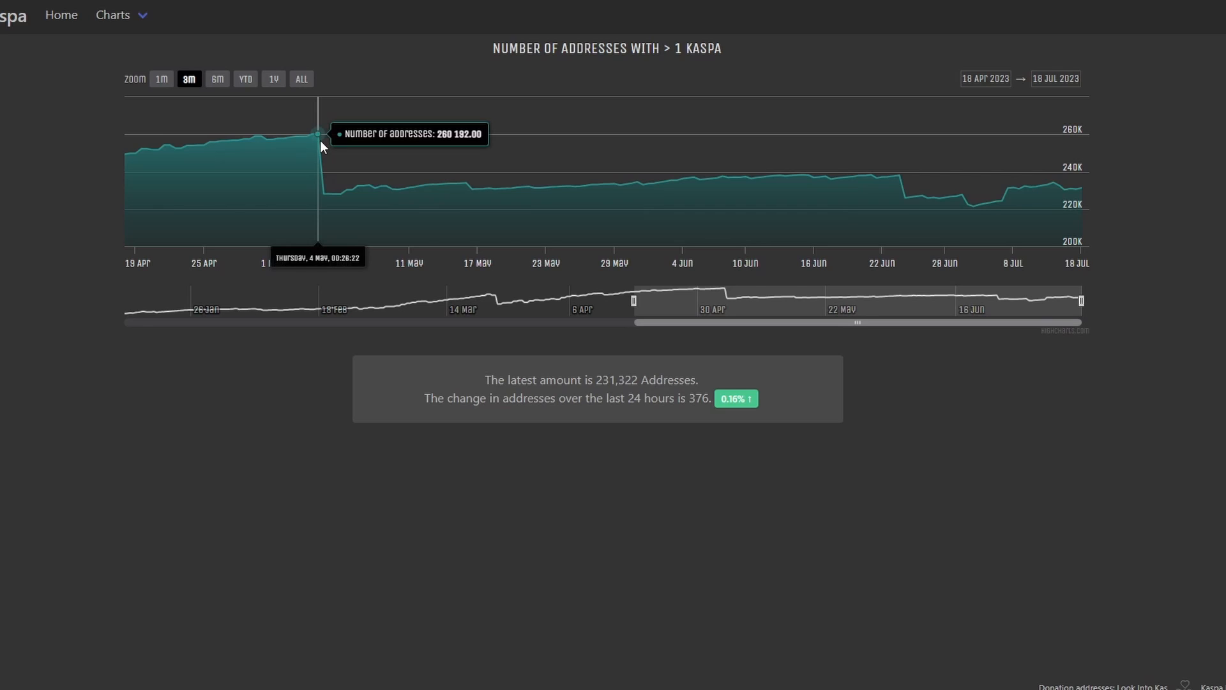
mouse_move(822, 125)
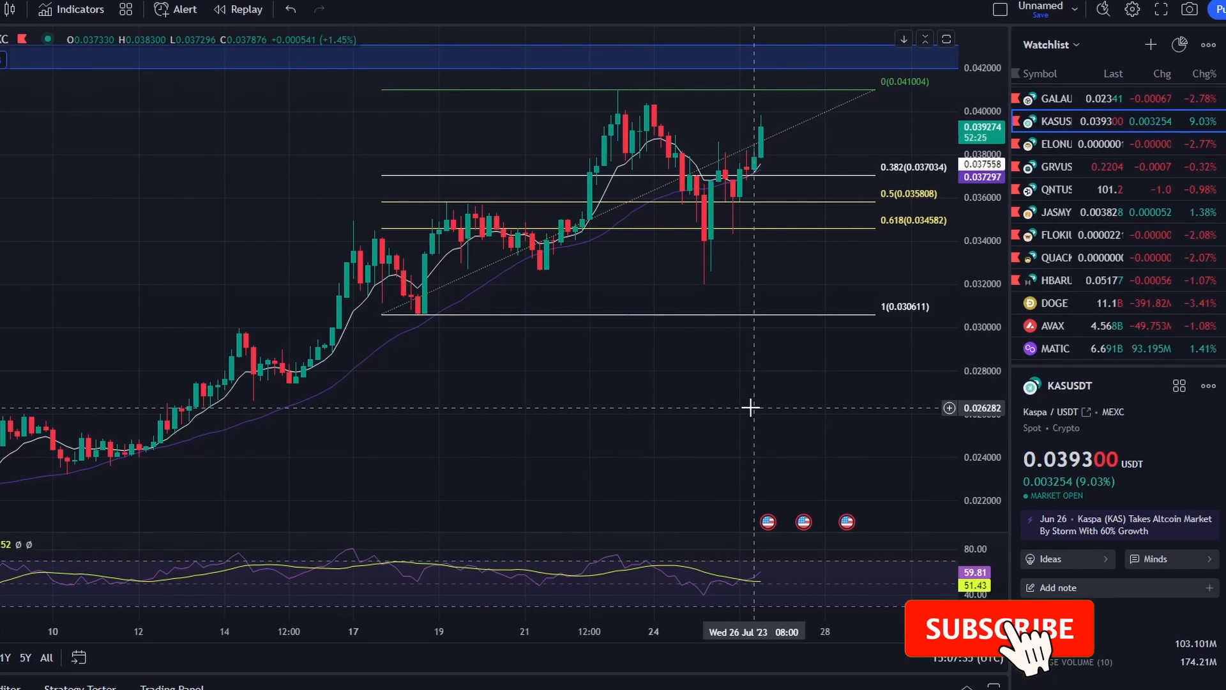
Step: Move the crosshair across the KASUSDT candles on the TradingView chart
click(998, 628)
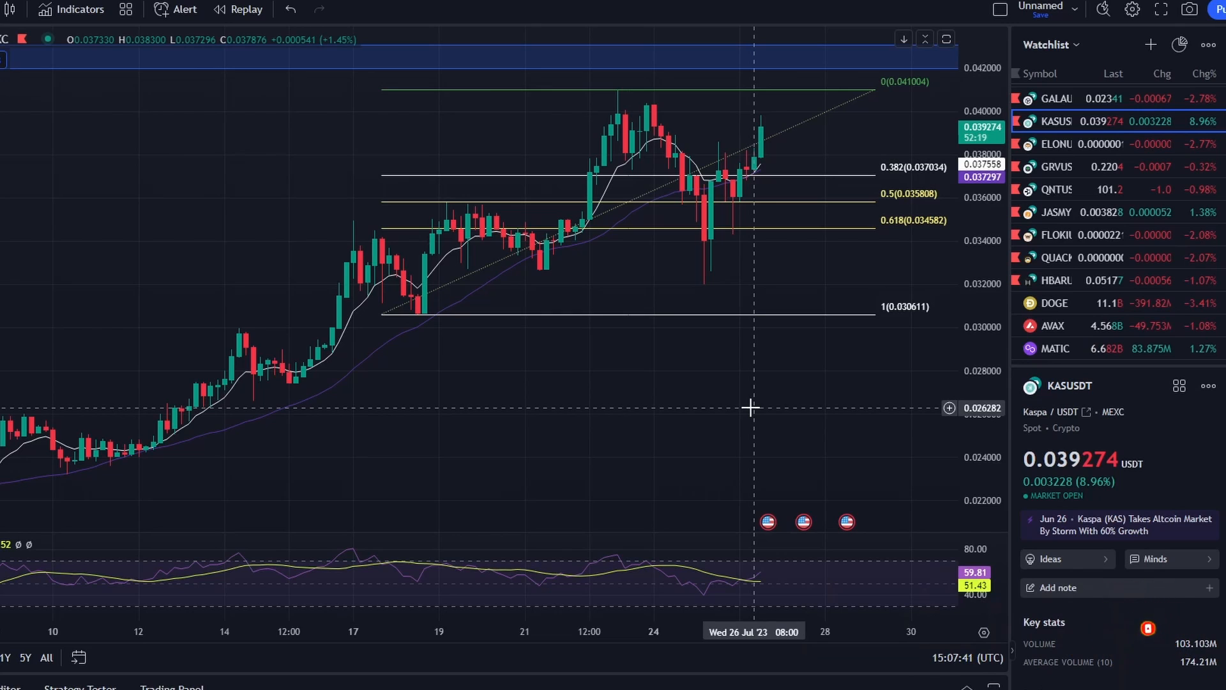
mouse_move(597, 239)
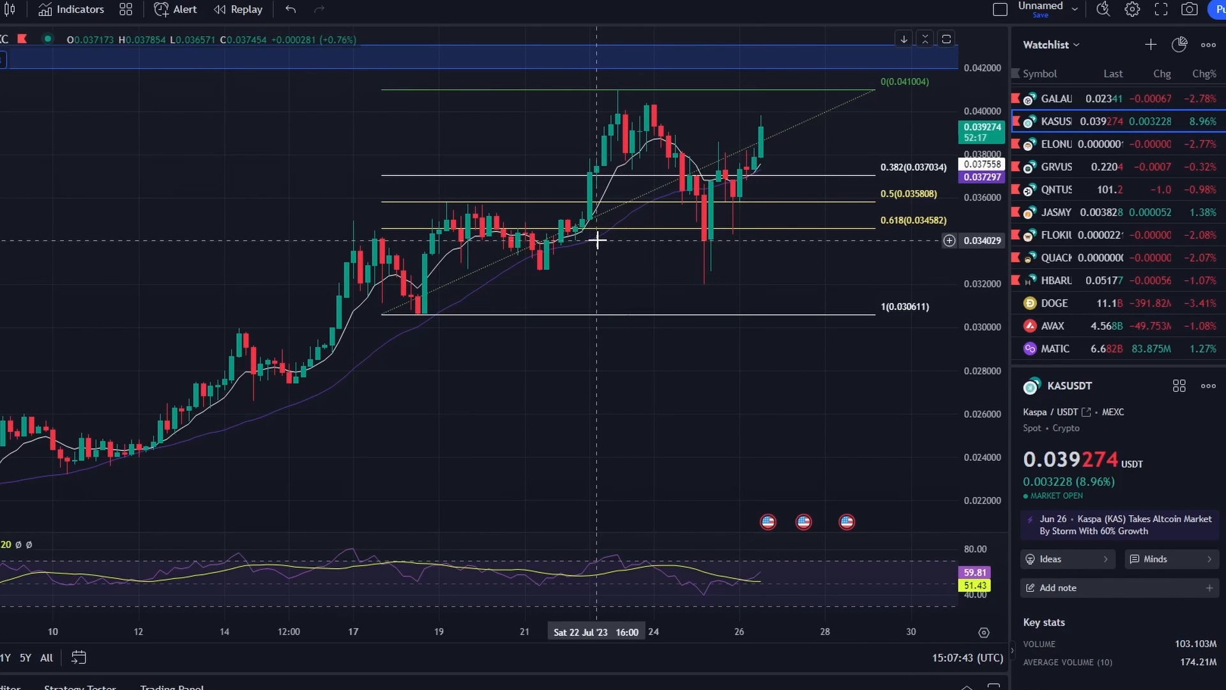
mouse_move(302, 175)
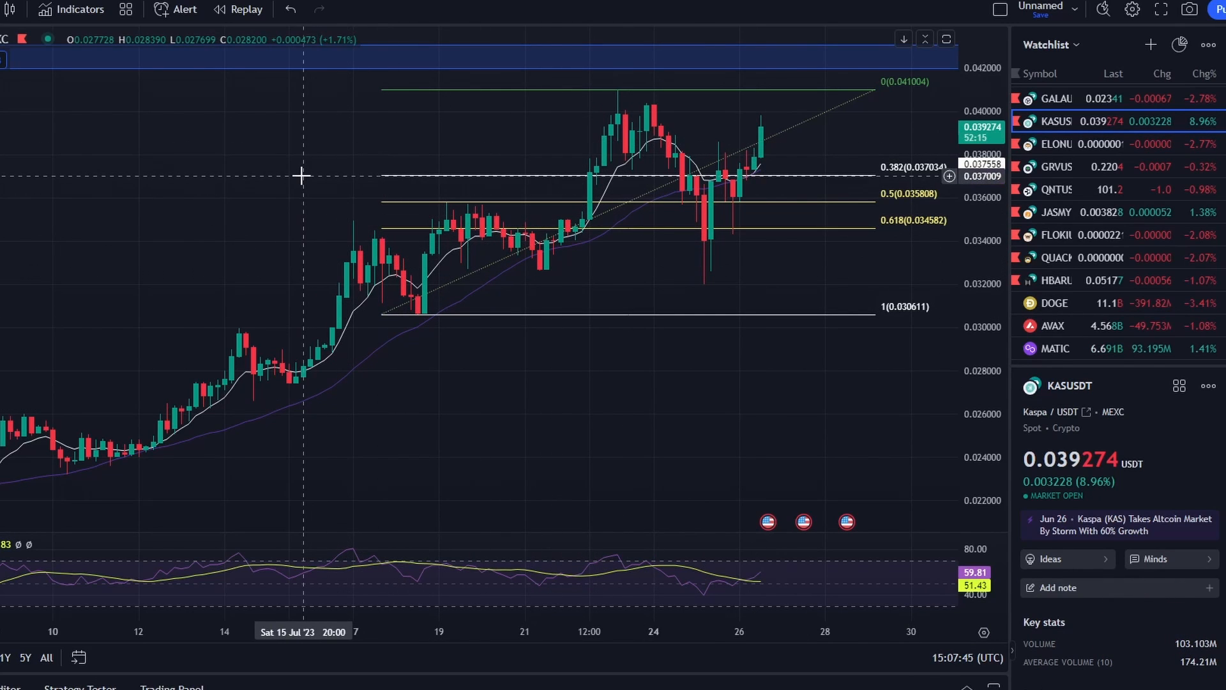